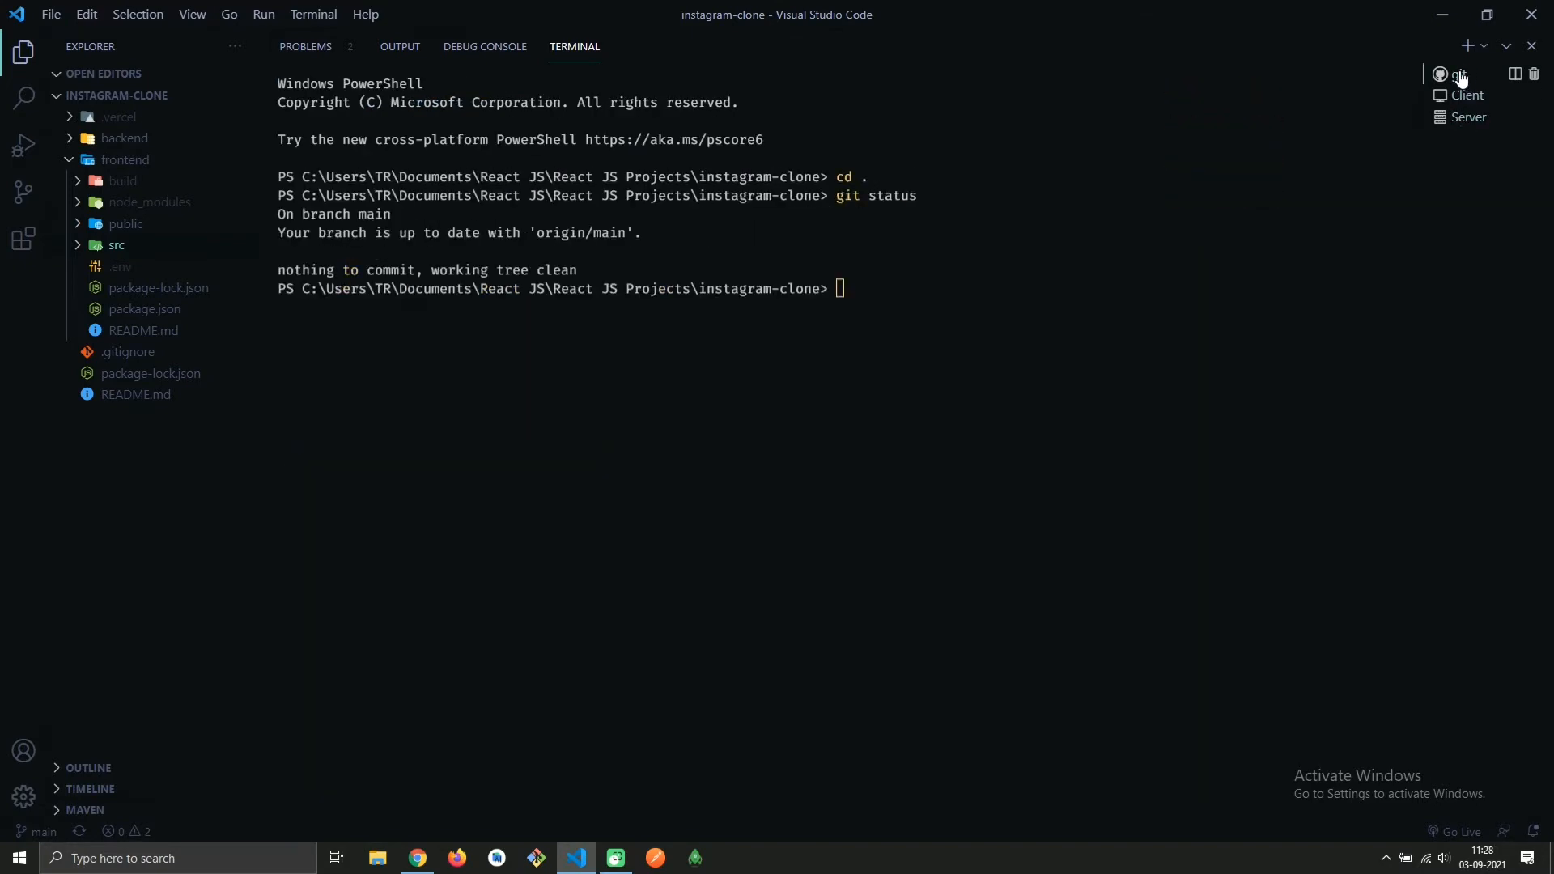
pyautogui.moveTo(1355, 156)
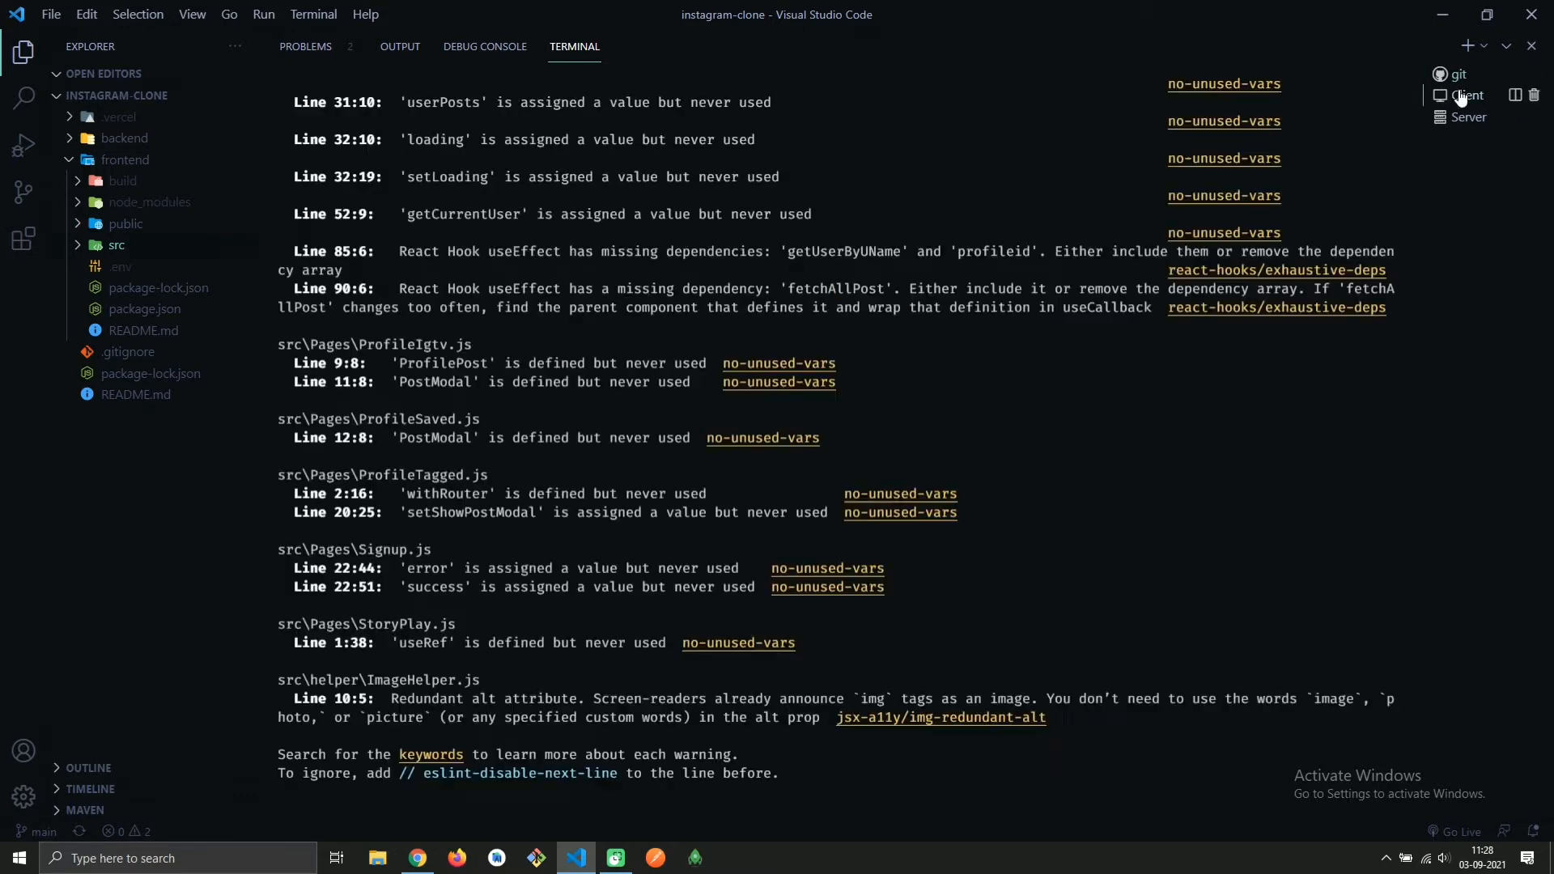
# Switch the terminal panel to the Server terminal showing the backend running with database connected
pyautogui.click(1468, 116)
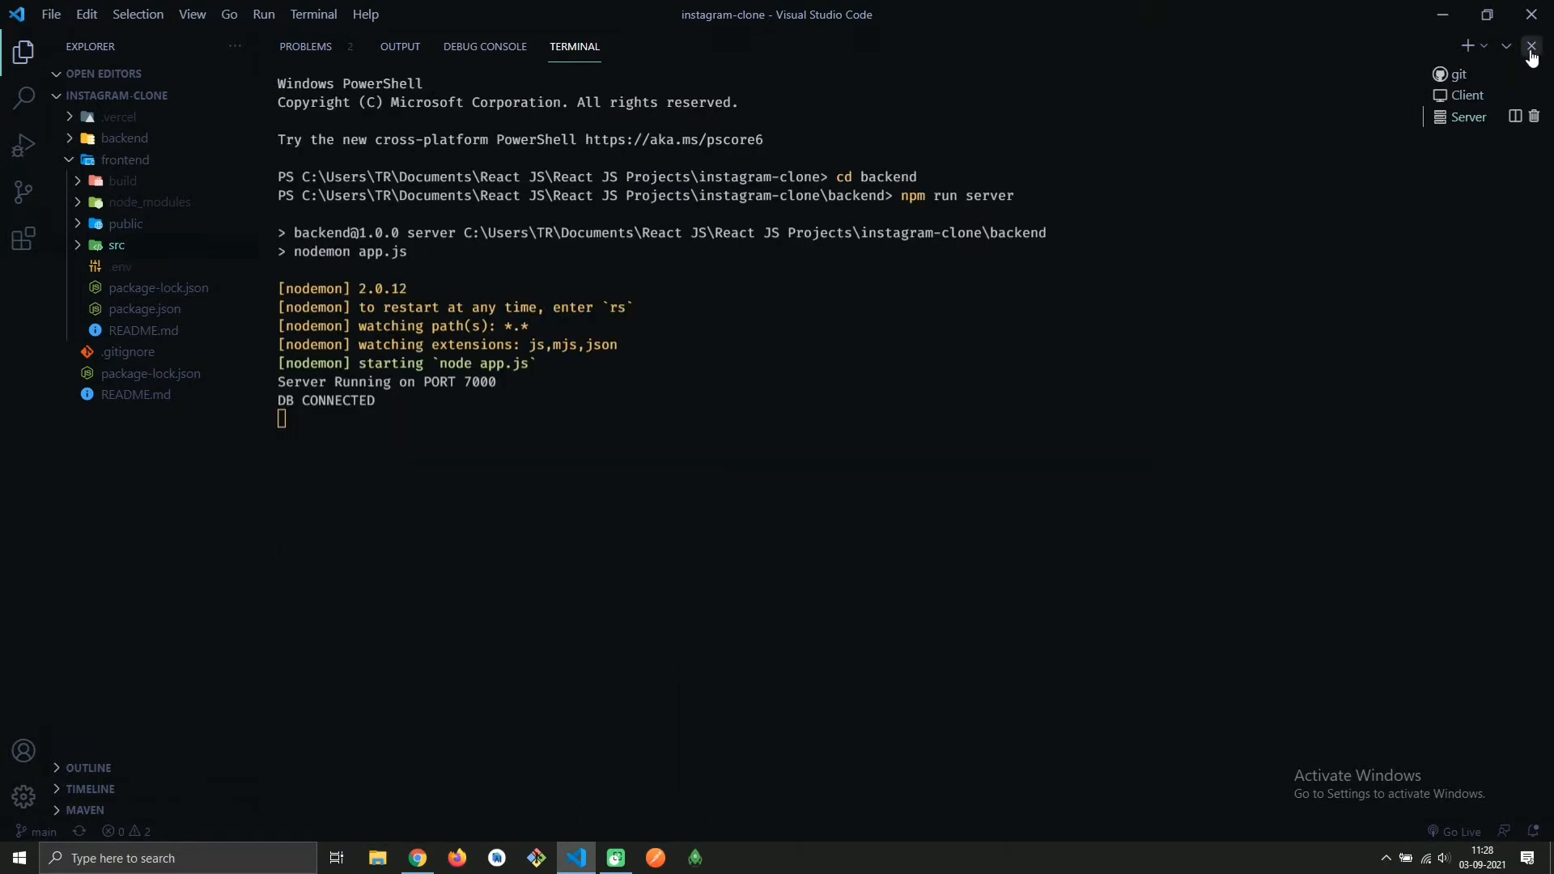
# Find the Restore Terminals extension by searching 'resto' and view its details page, then return to Explorer
pyautogui.click(1531, 47)
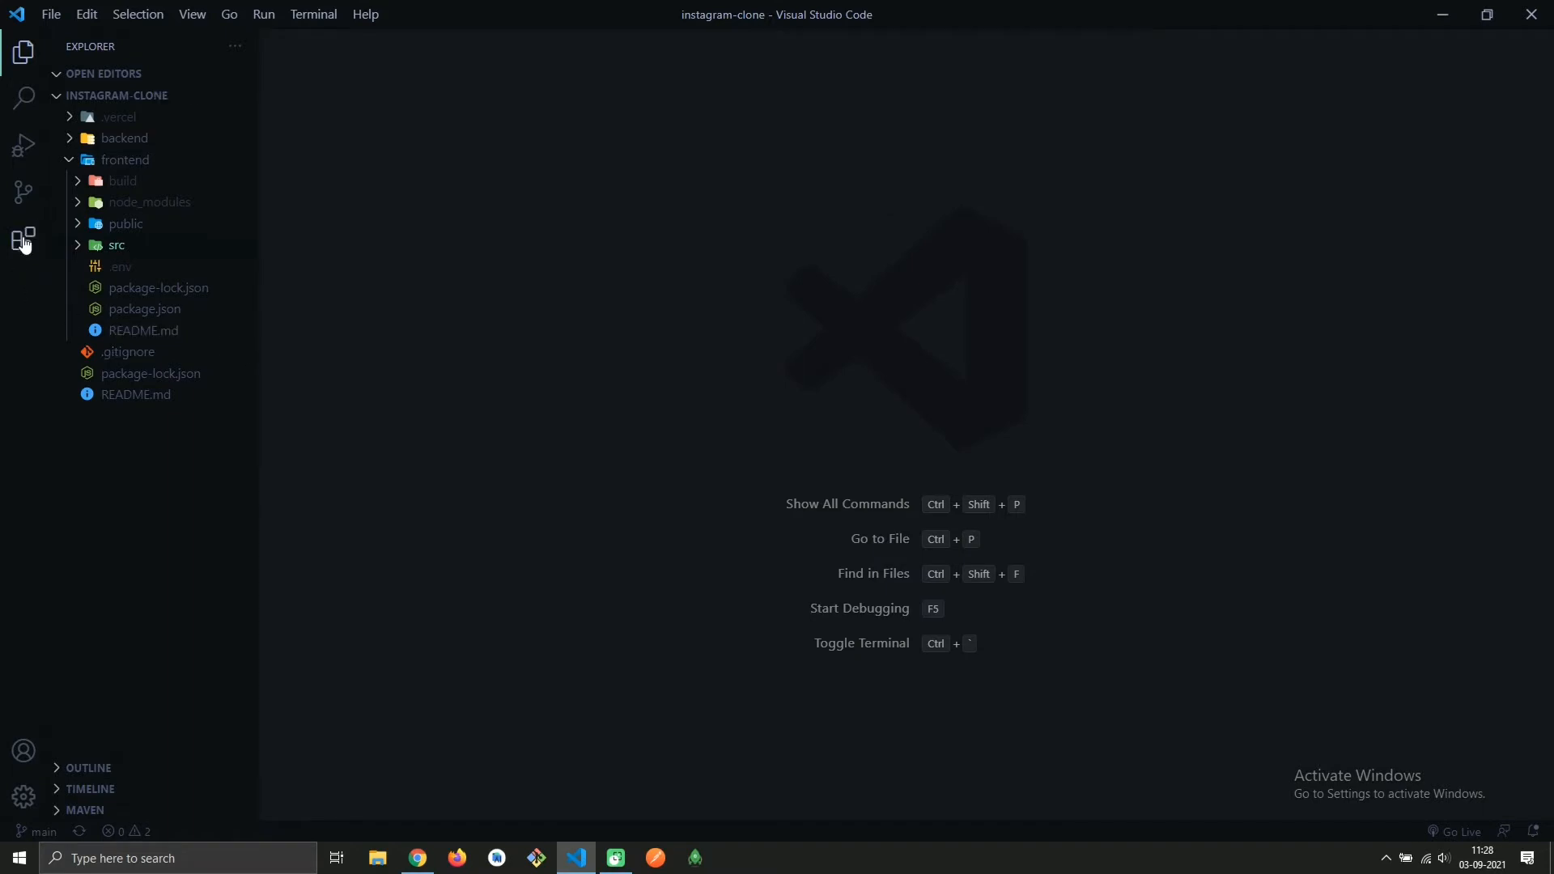
pyautogui.click(23, 238)
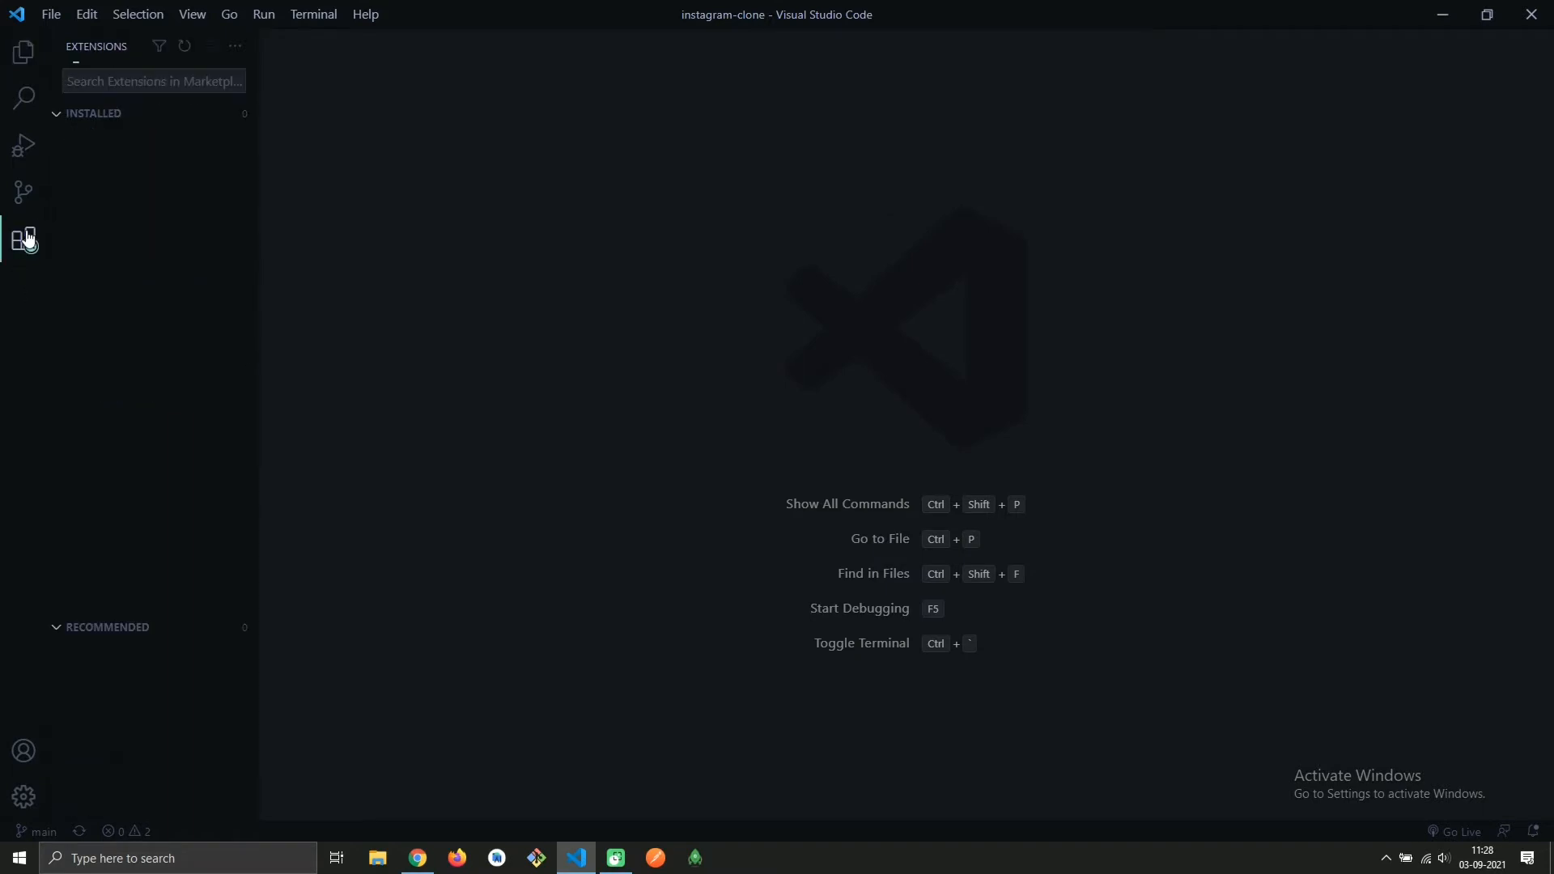
pyautogui.write('restore')
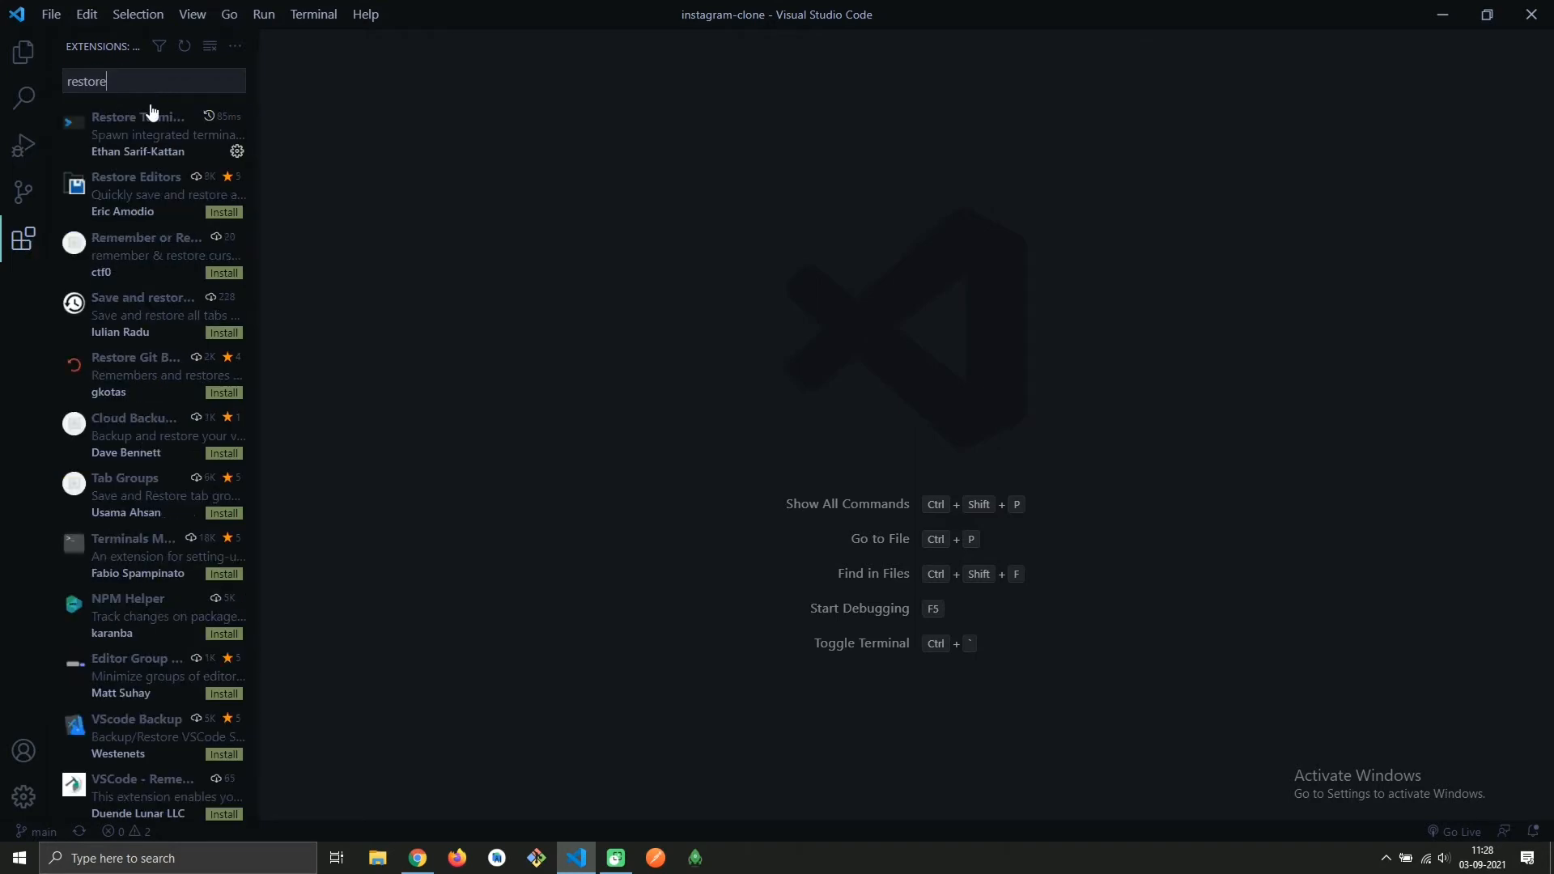
pyautogui.click(139, 116)
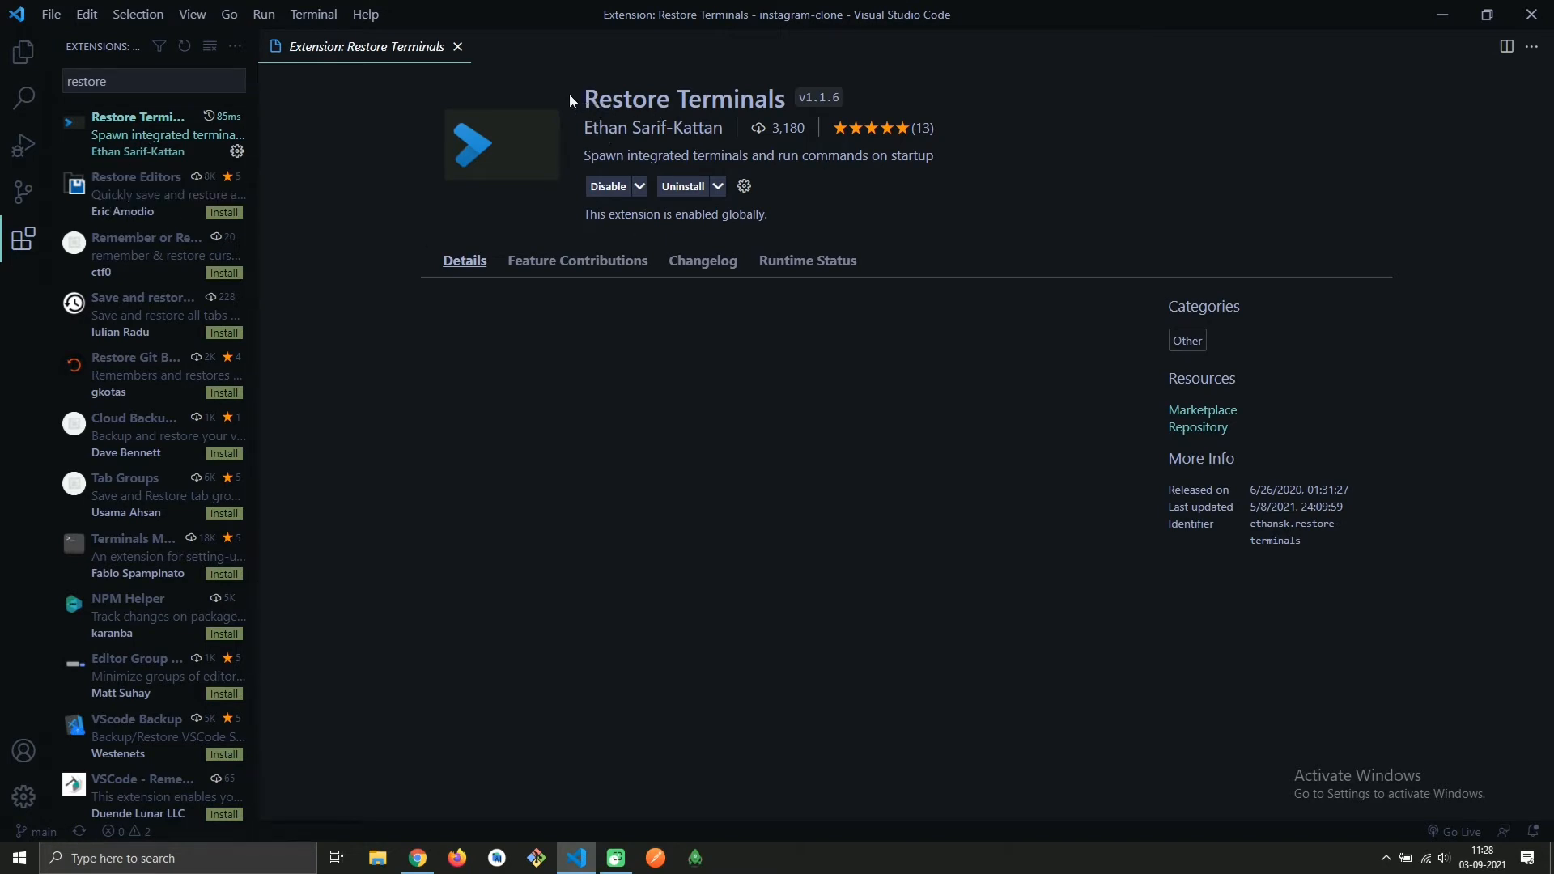
pyautogui.click(23, 52)
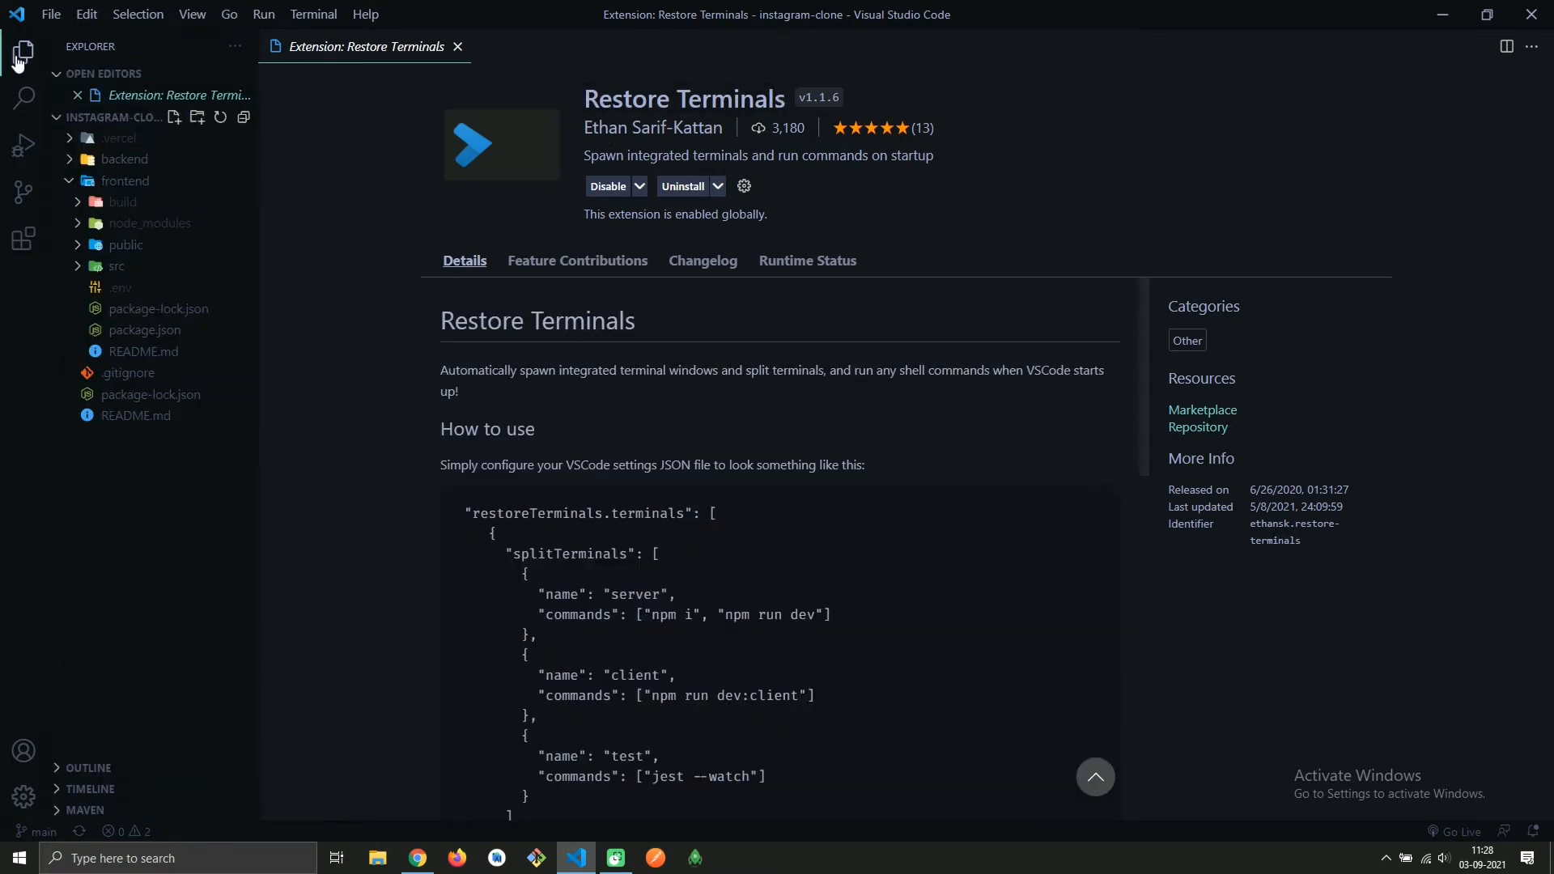
# Navigate Settings to the Extensions > Restore Terminals Config section via File > Preferences
pyautogui.click(50, 14)
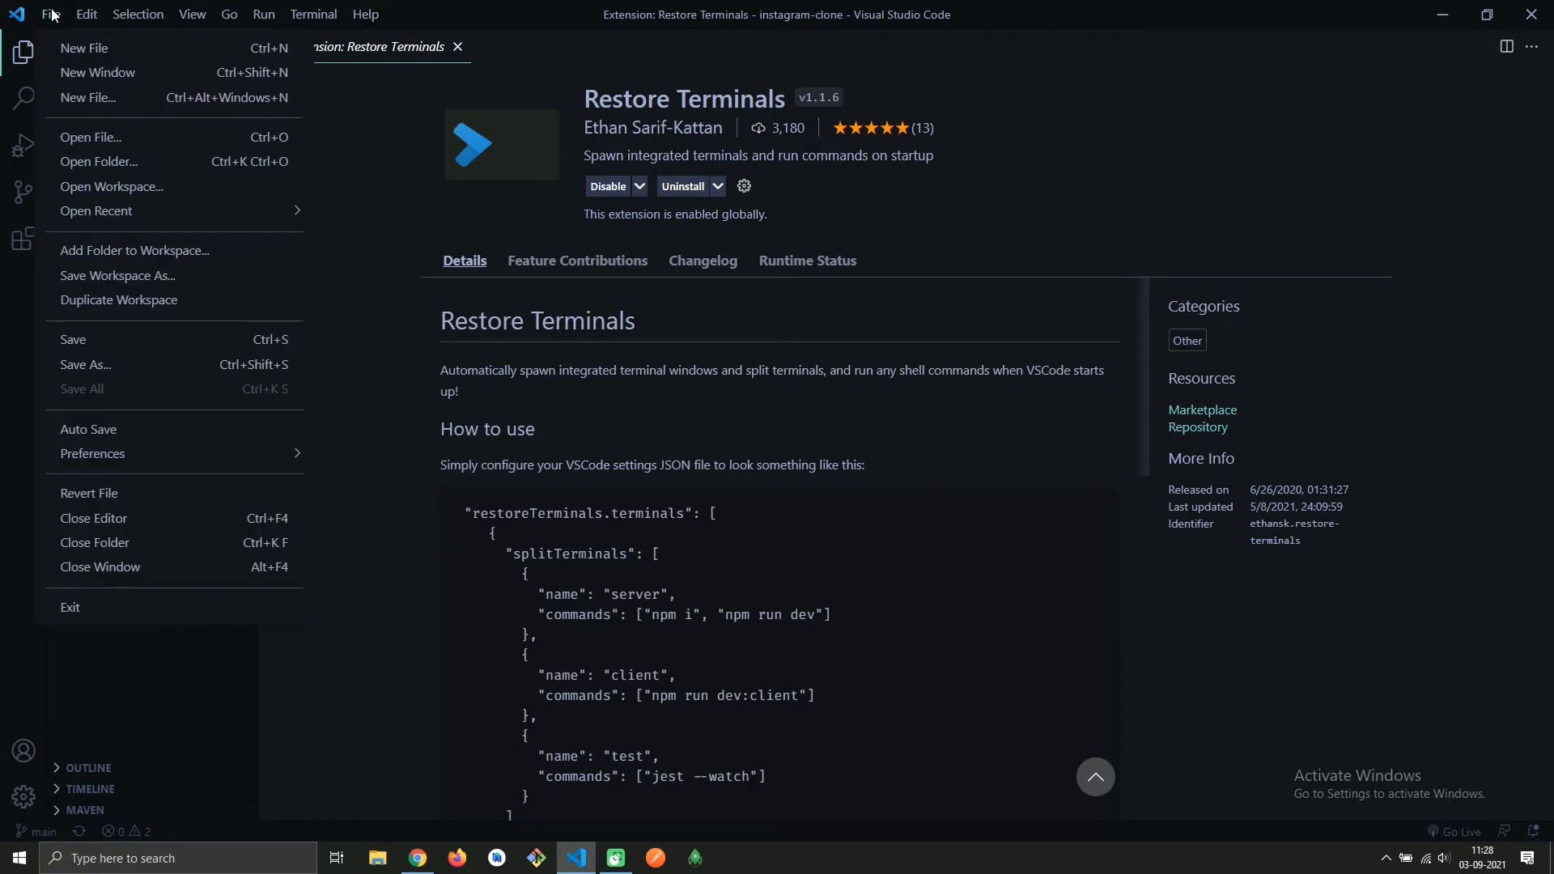
pyautogui.moveTo(125, 469)
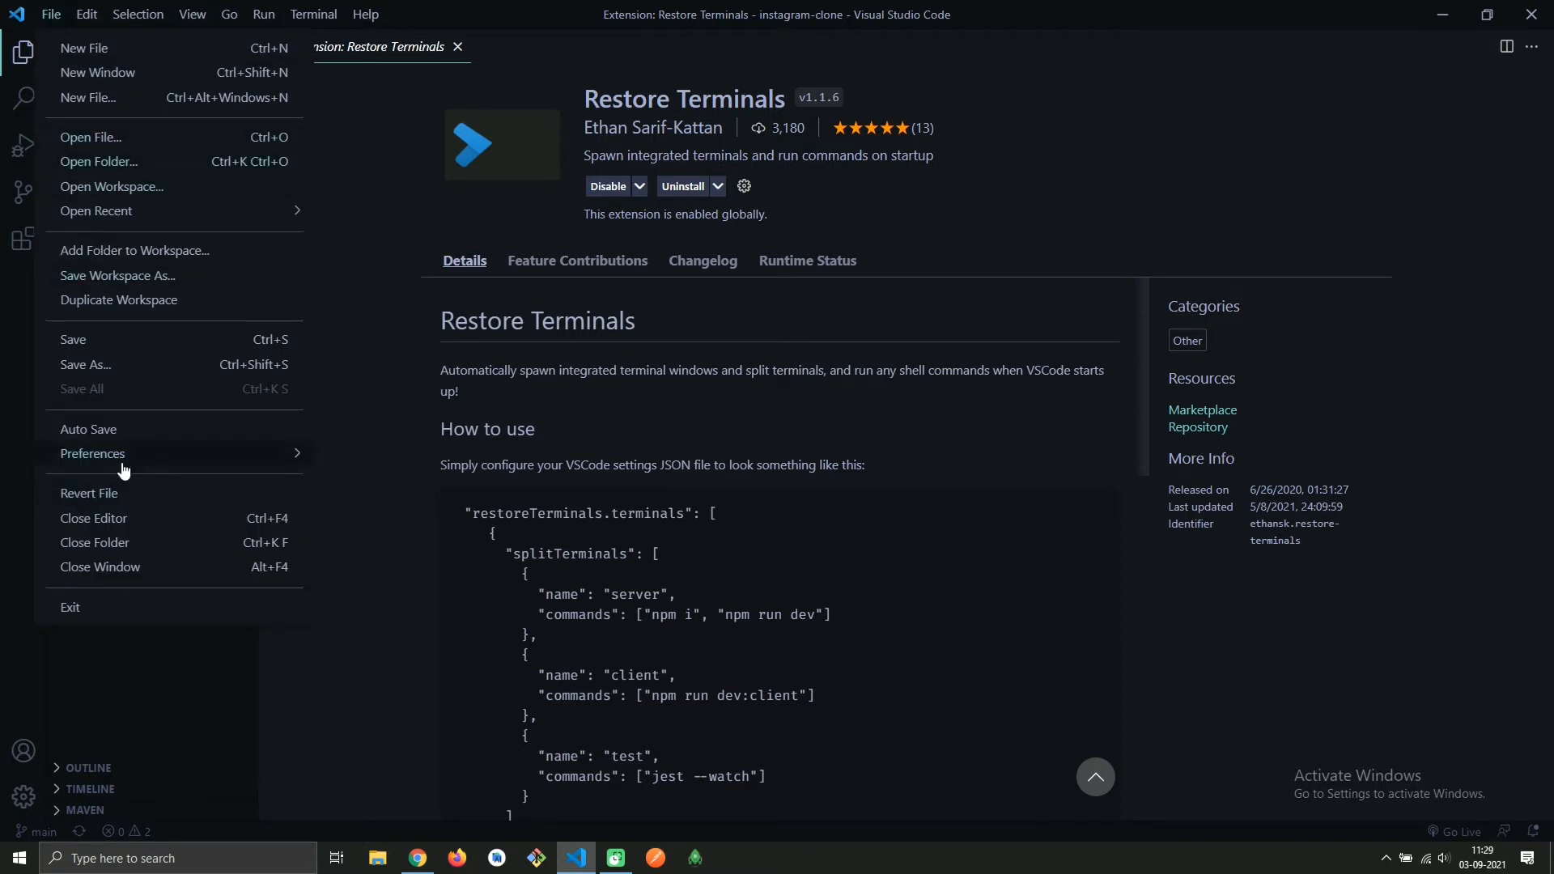
pyautogui.click(92, 453)
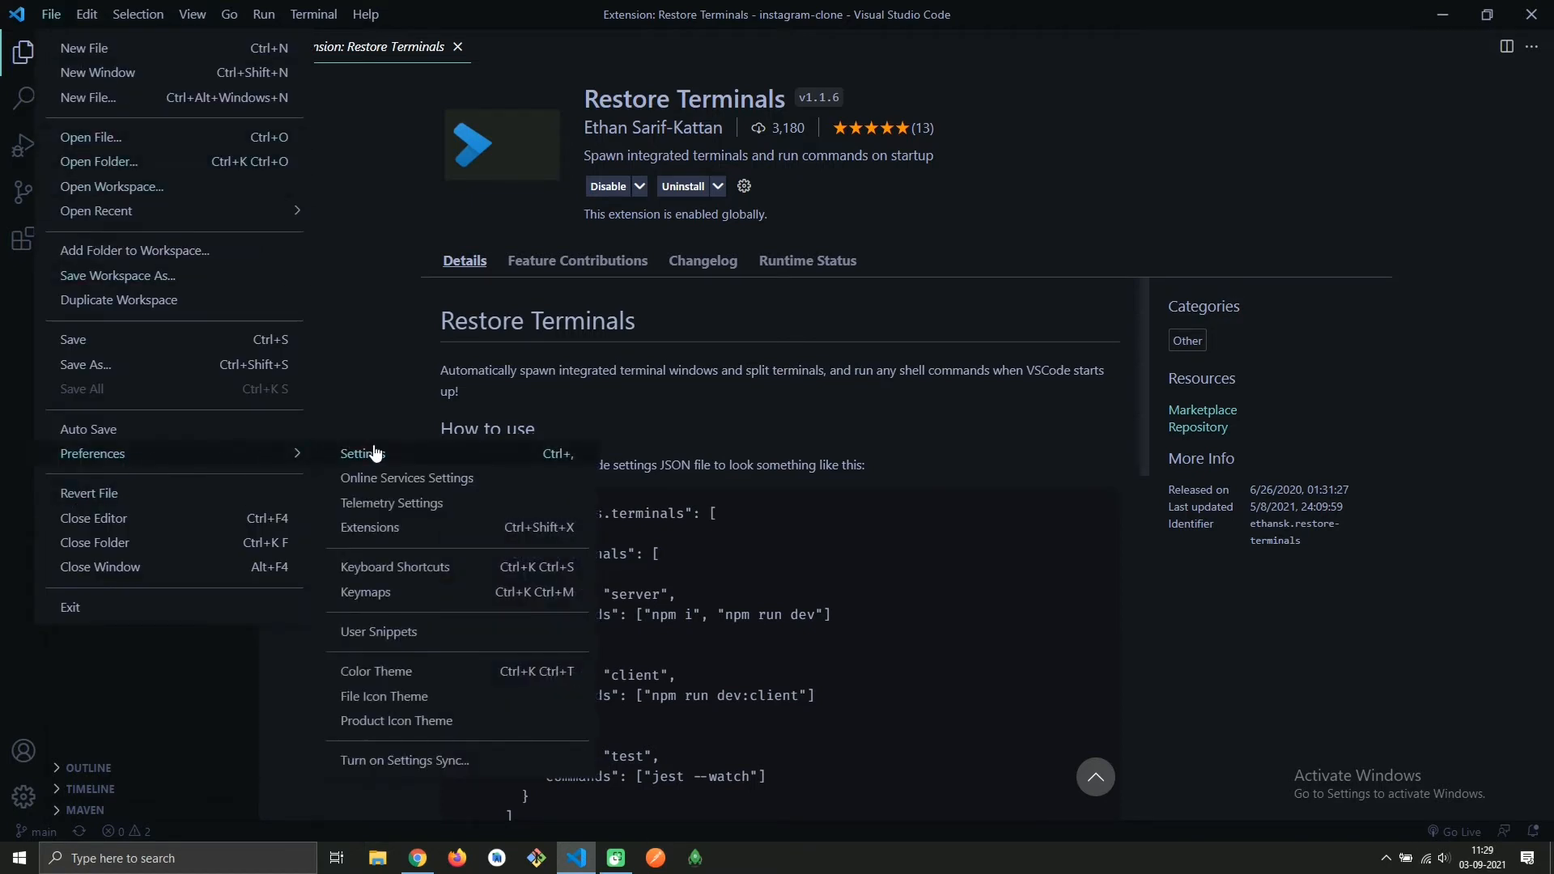
pyautogui.click(363, 454)
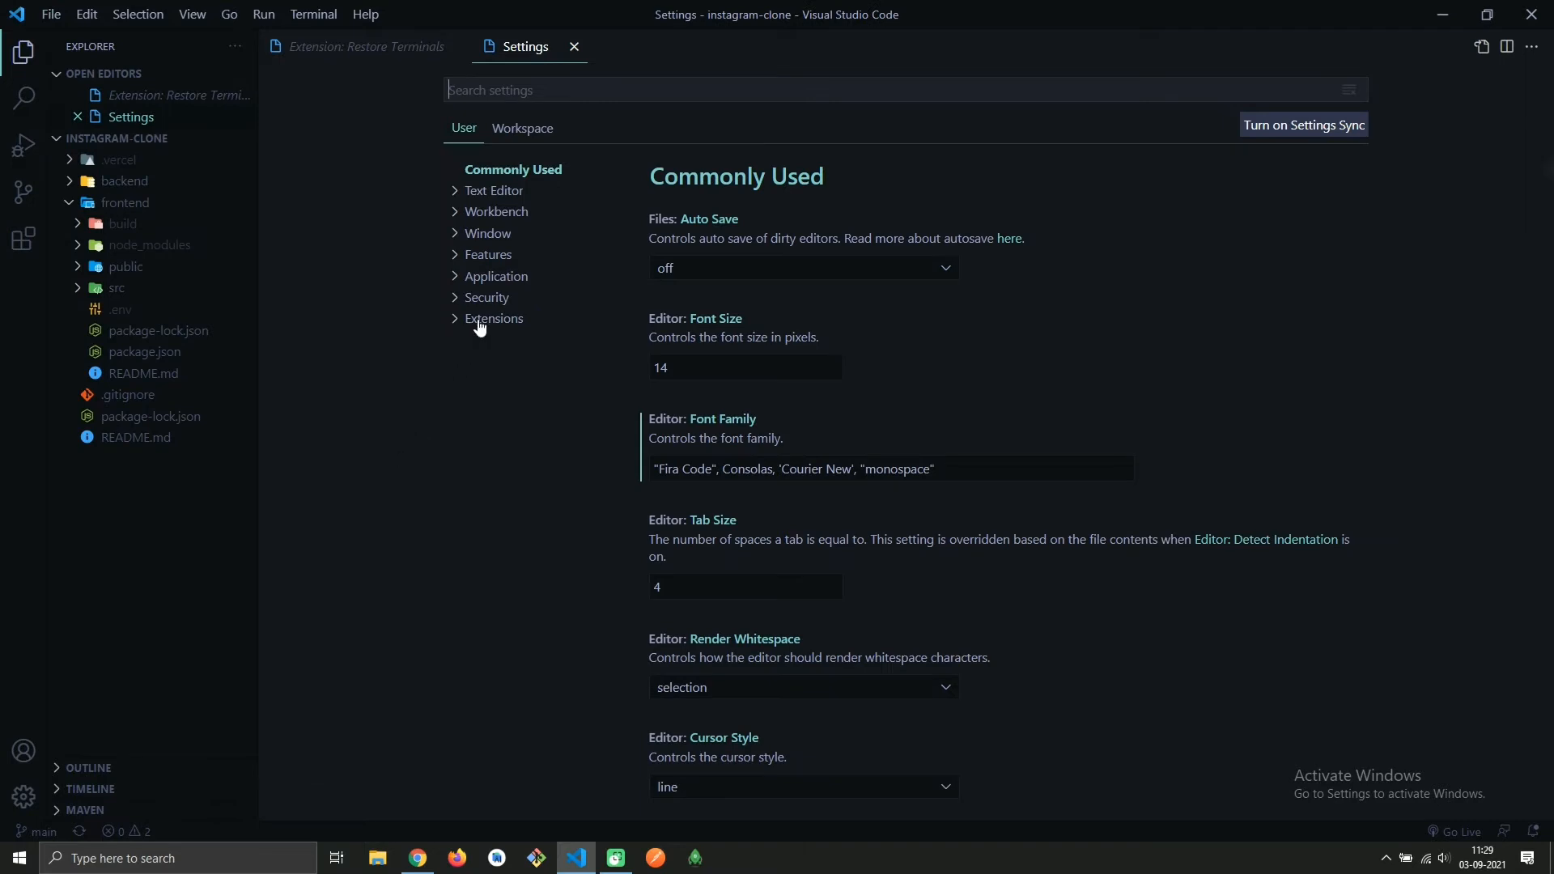
pyautogui.click(492, 319)
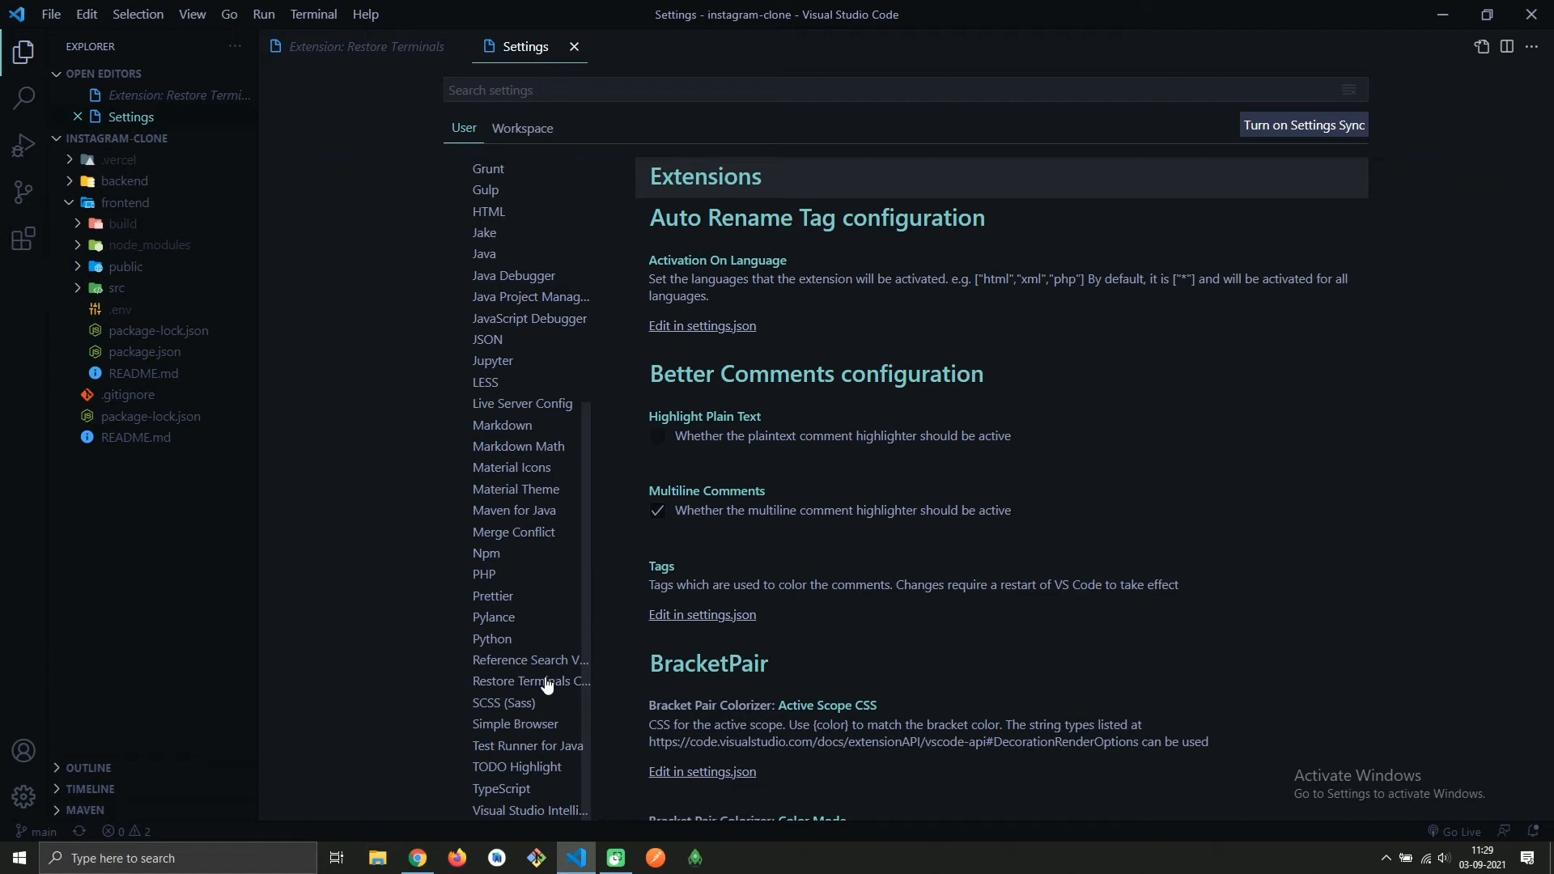
pyautogui.click(531, 681)
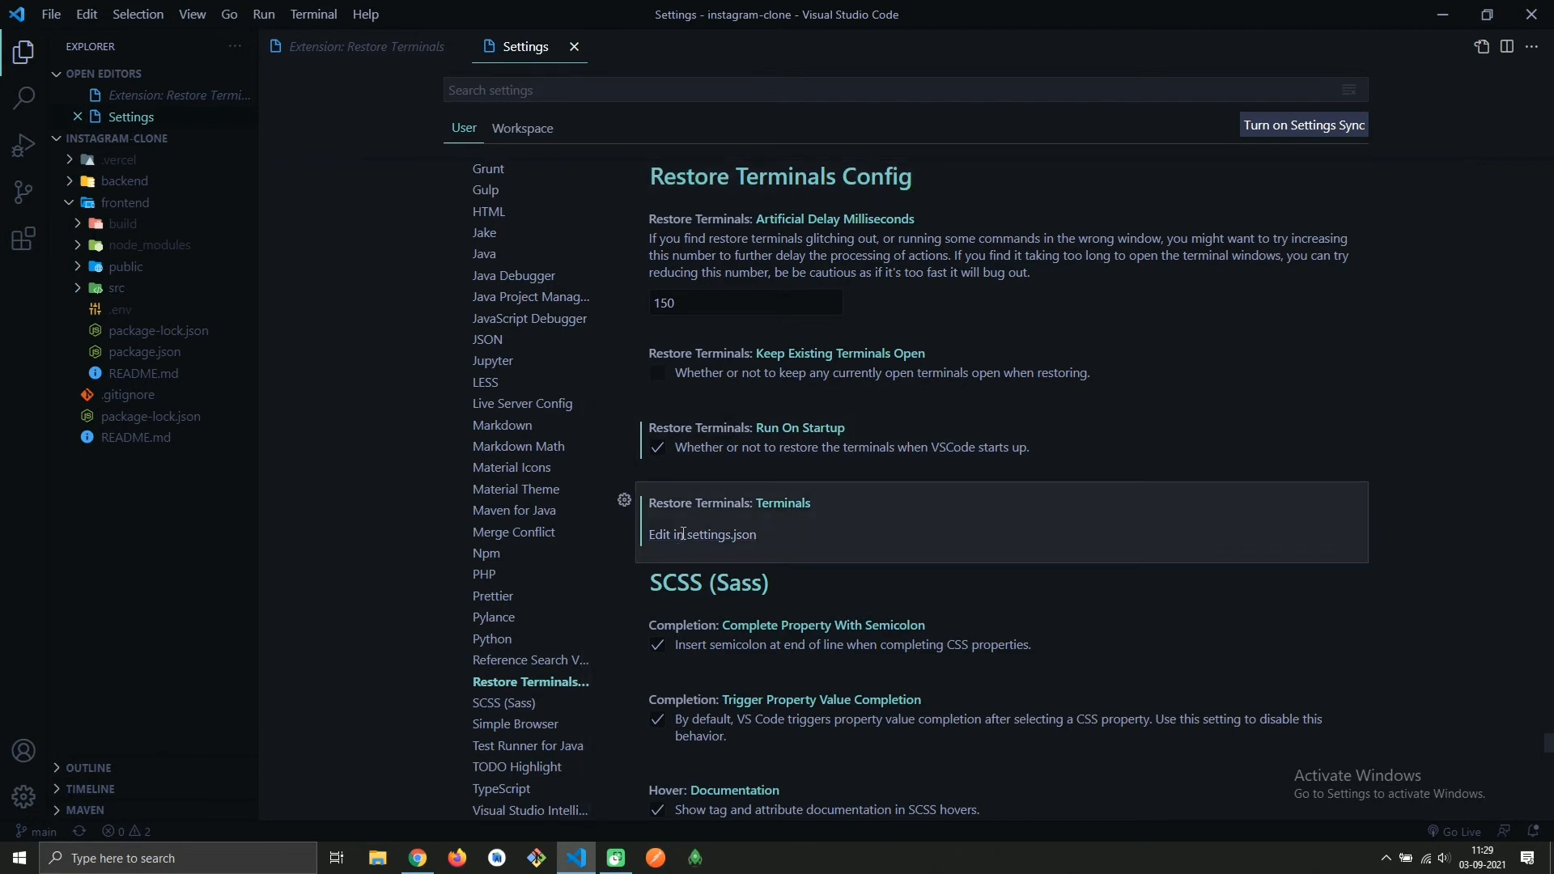
# Review the restoreTerminals git, Client and Server entries in settings.json, then close the editors
pyautogui.click(701, 534)
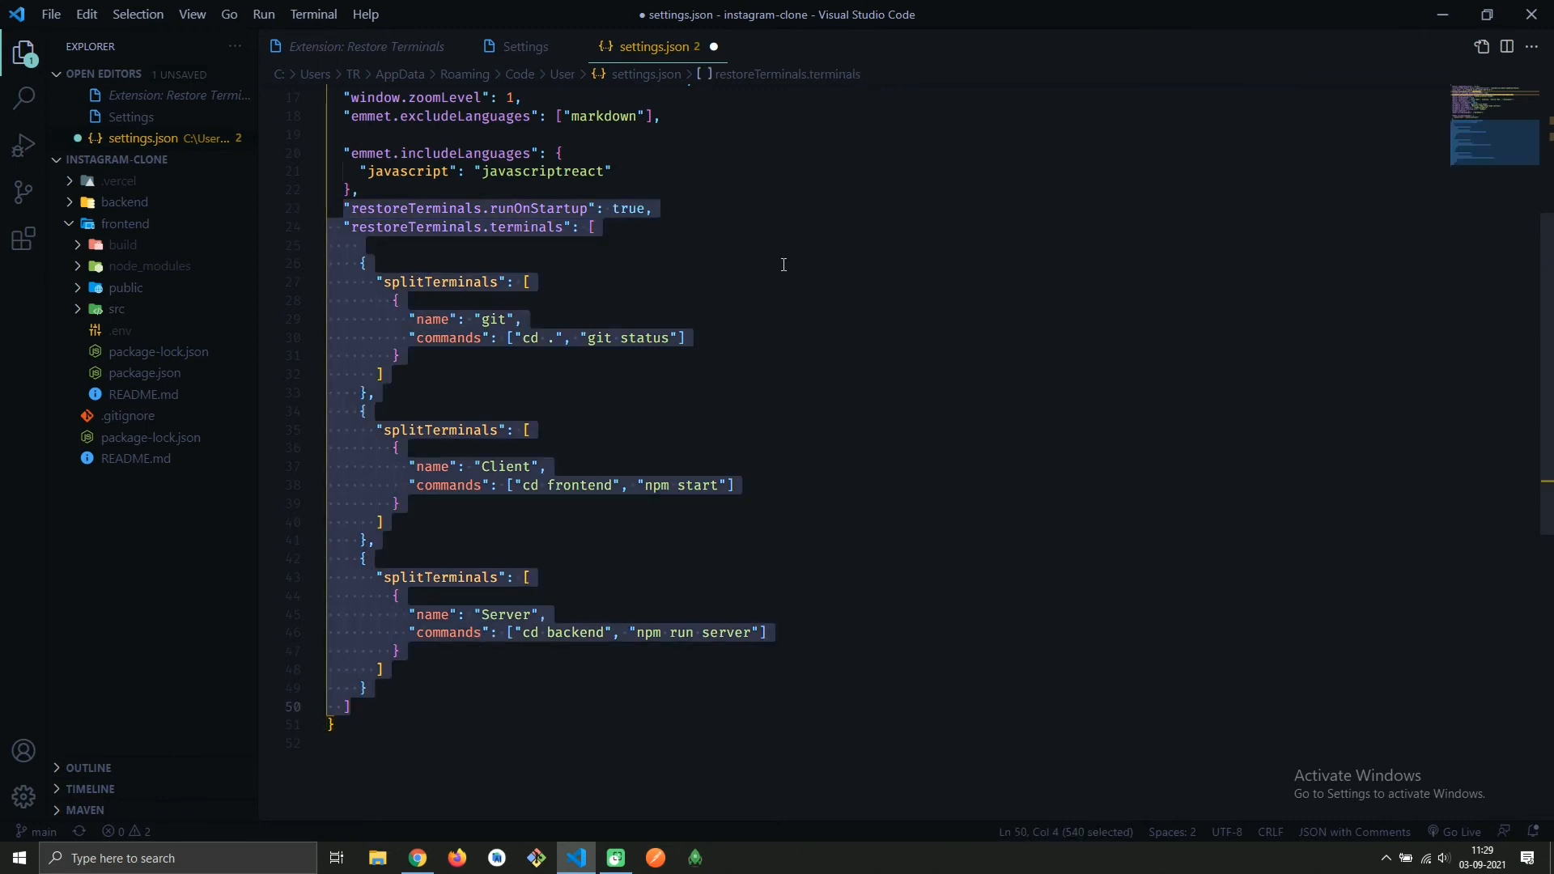
pyautogui.click(500, 319)
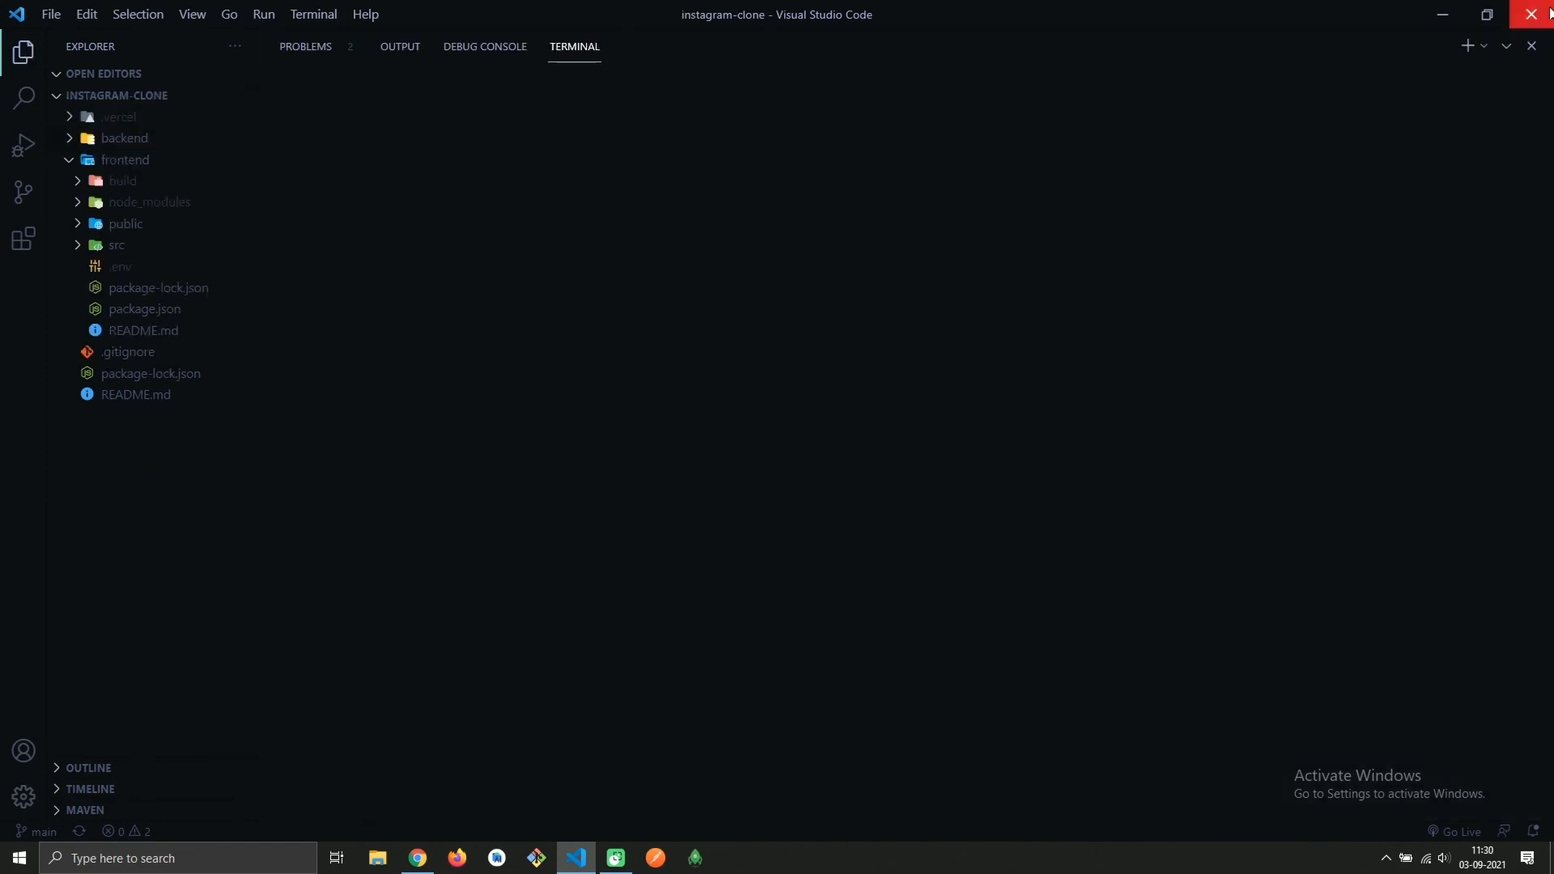
# Restart VS Code so the git, Client and Server terminals restore automatically, then show the Client terminal
pyautogui.click(1541, 14)
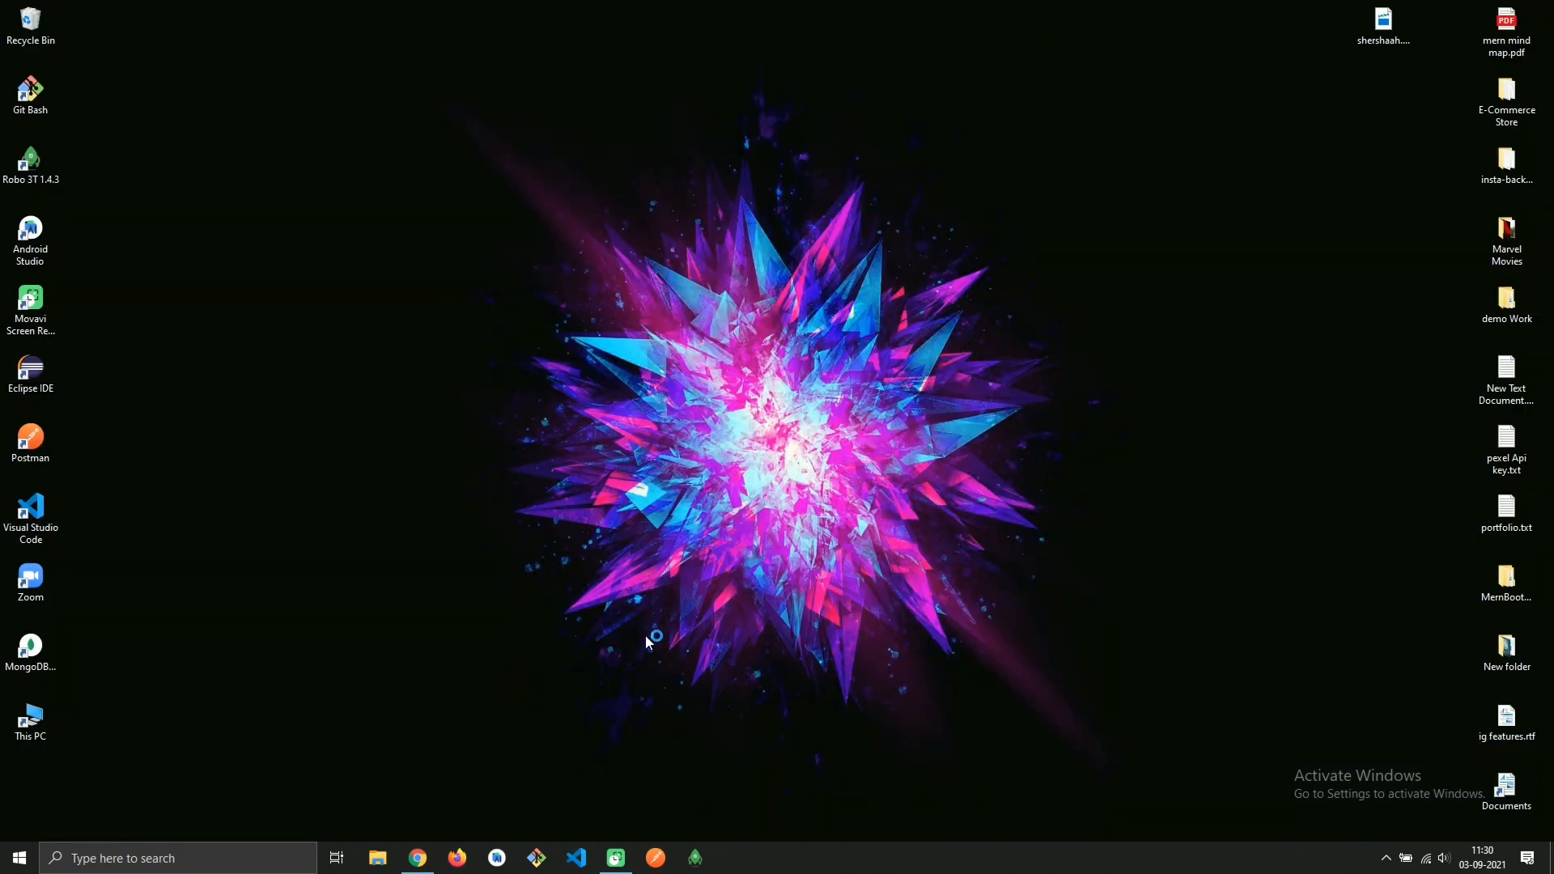
pyautogui.click(575, 858)
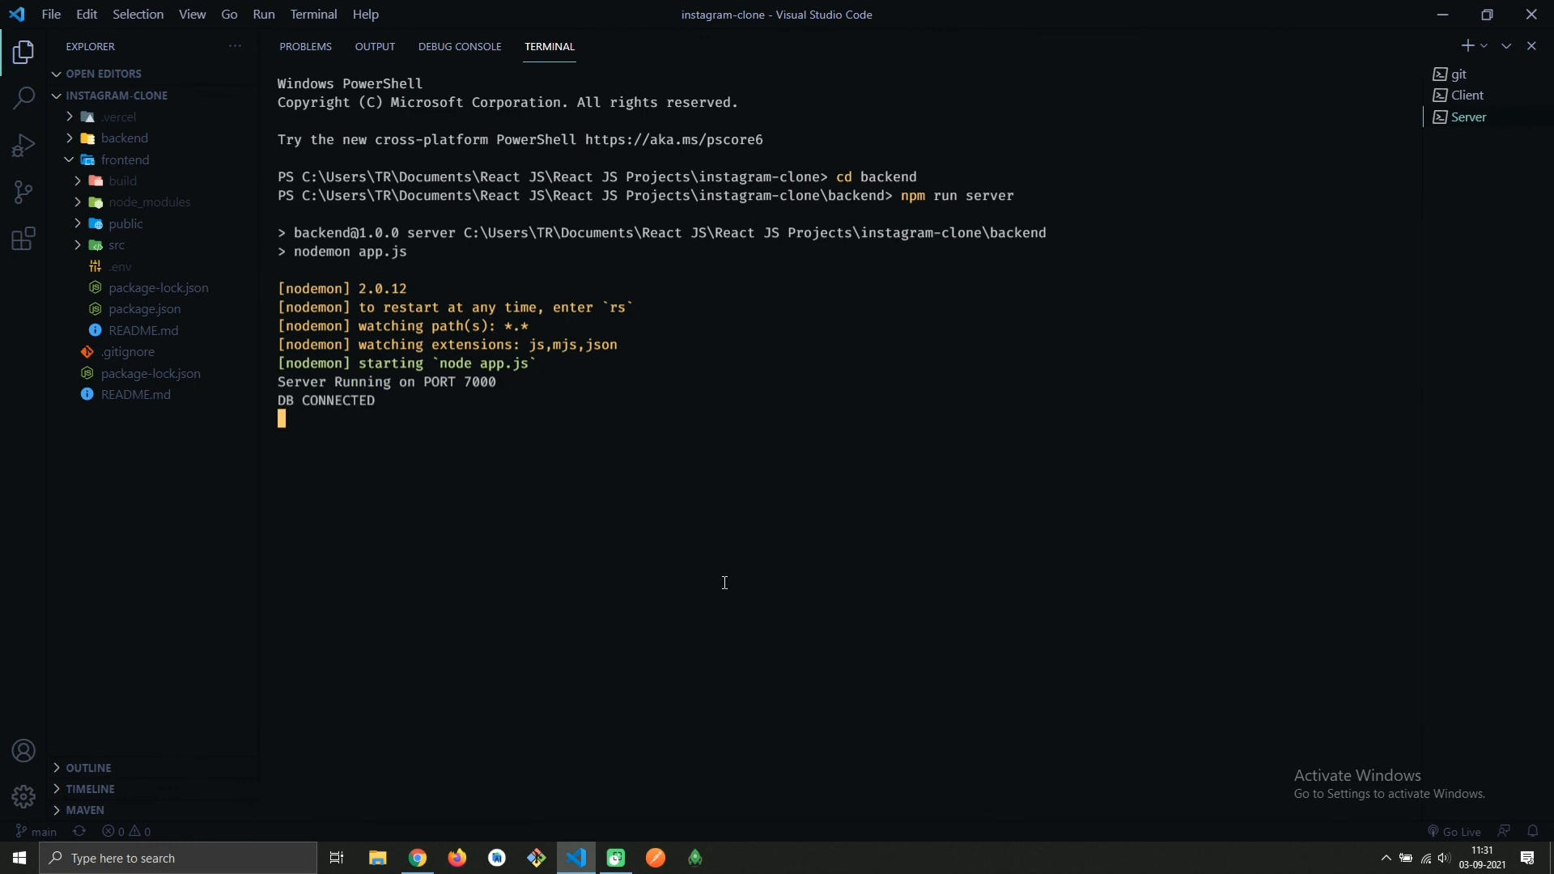
pyautogui.click(1466, 96)
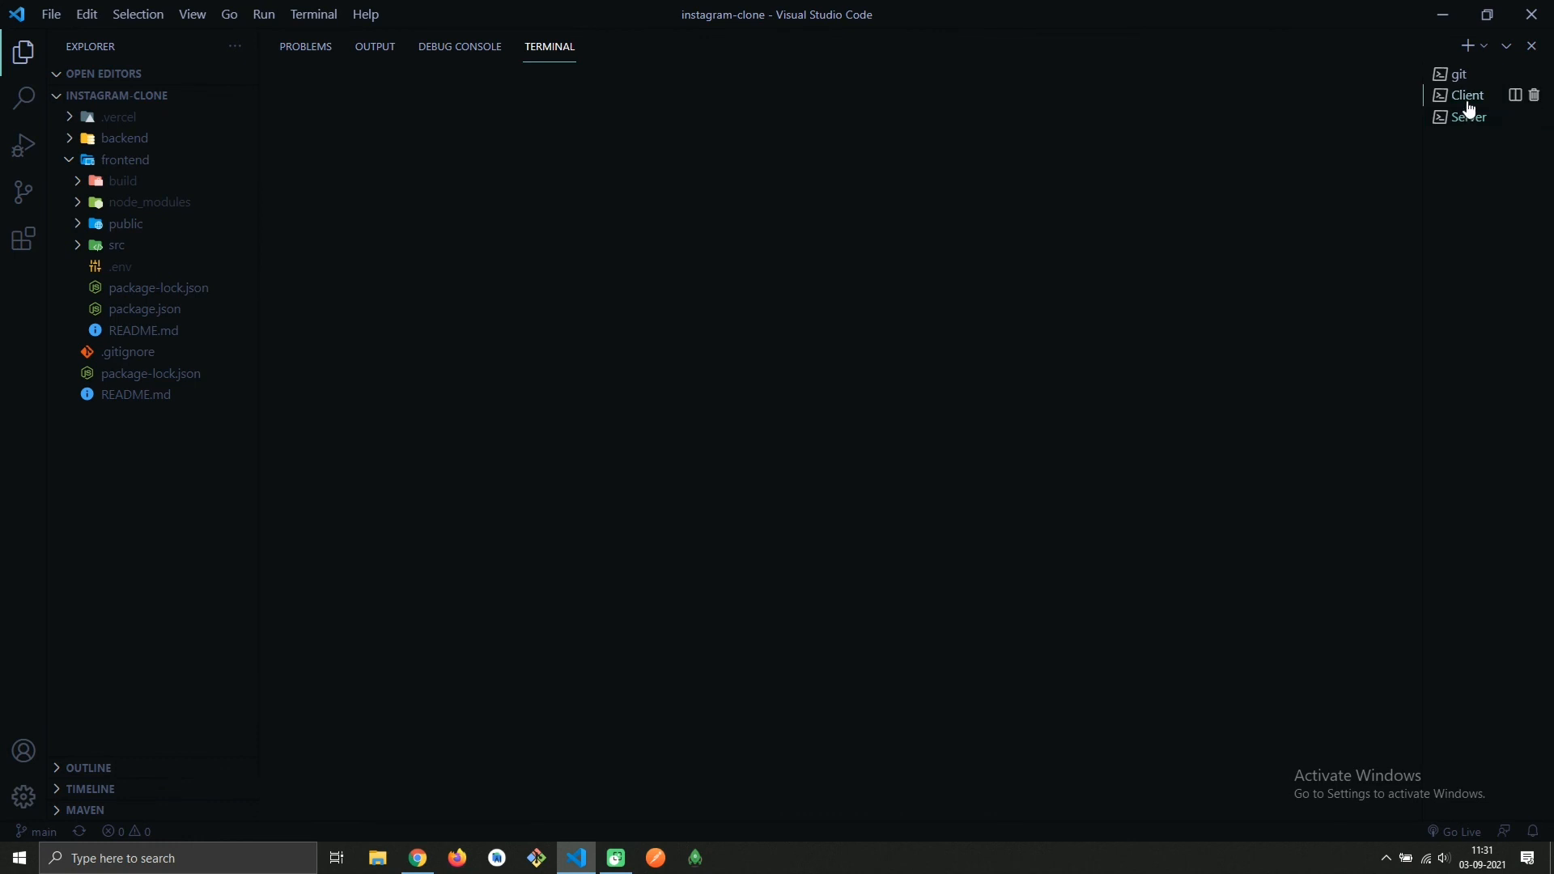